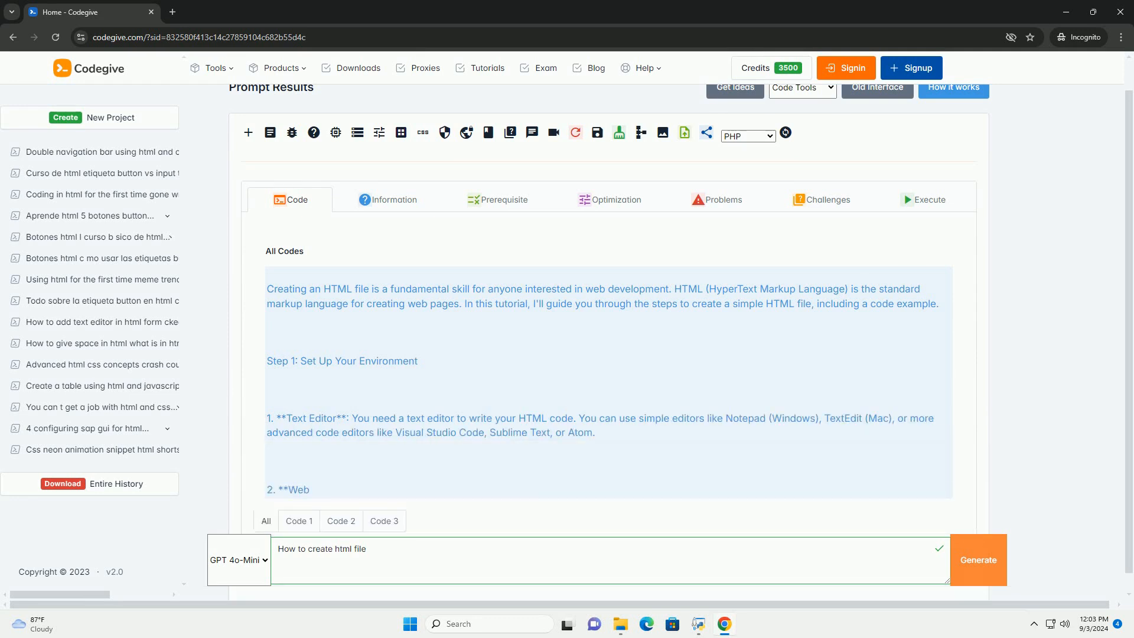
pyautogui.scroll(-3)
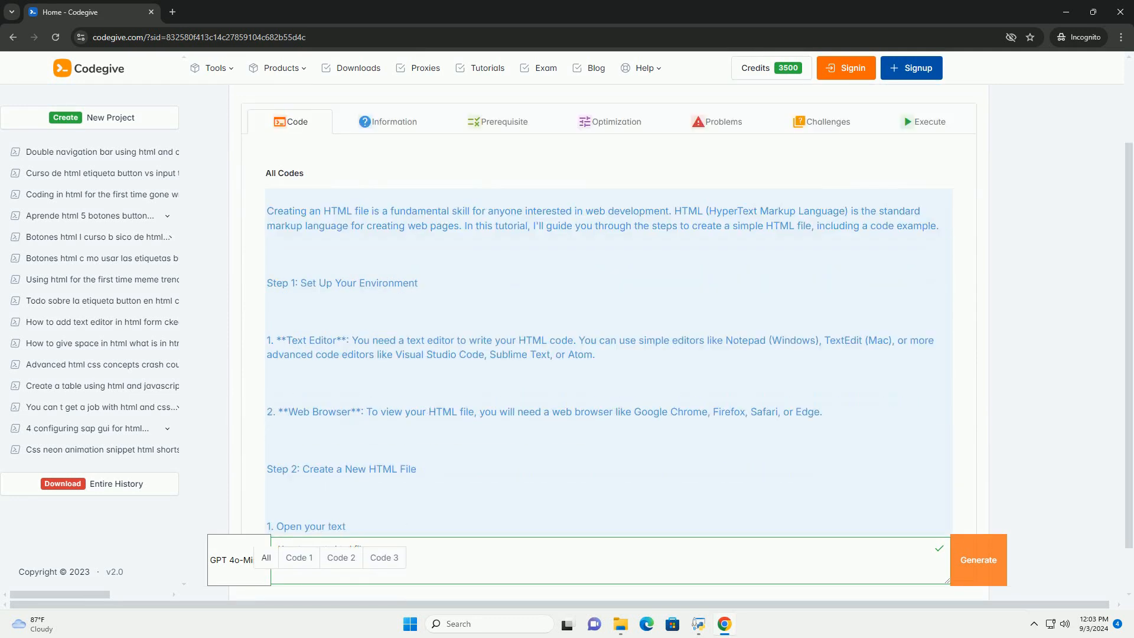
pyautogui.scroll(-3)
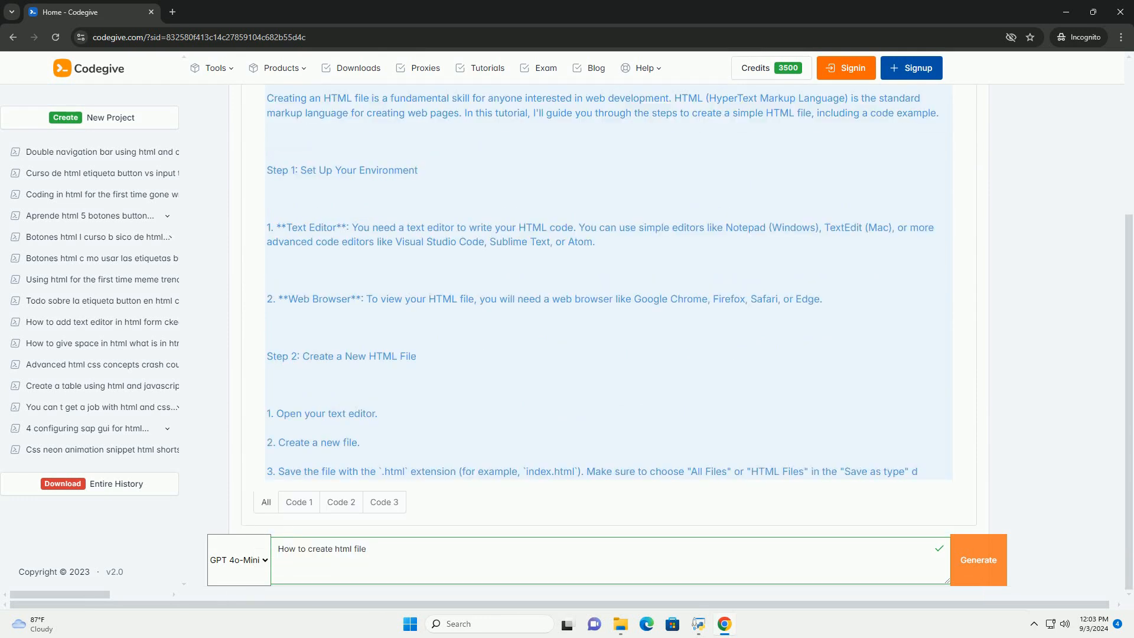
pyautogui.scroll(-3)
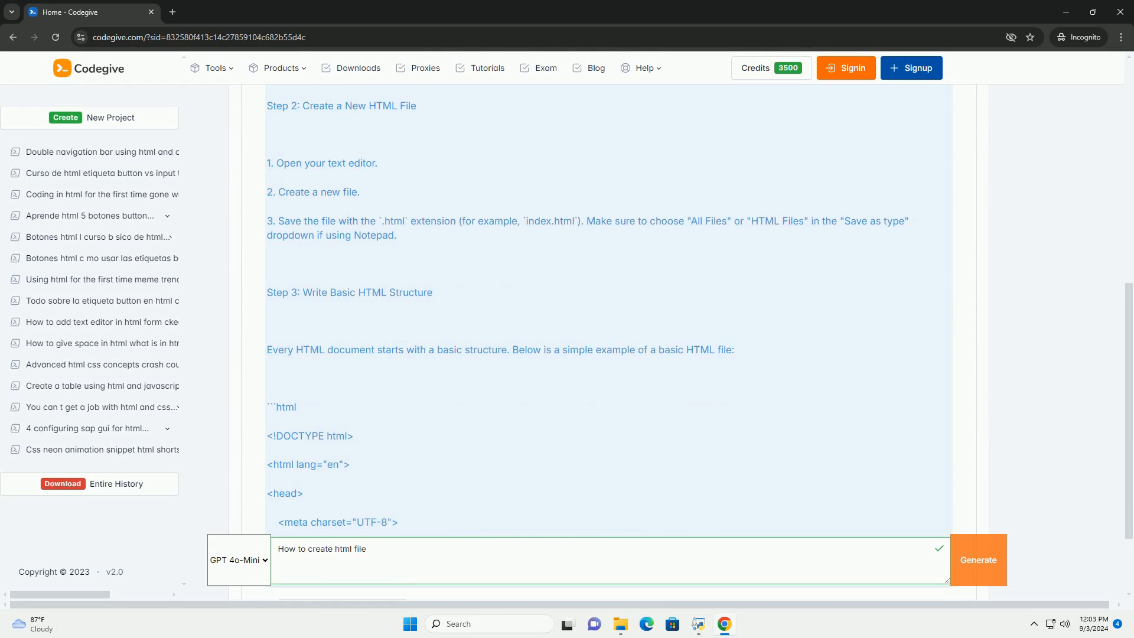
pyautogui.scroll(-3)
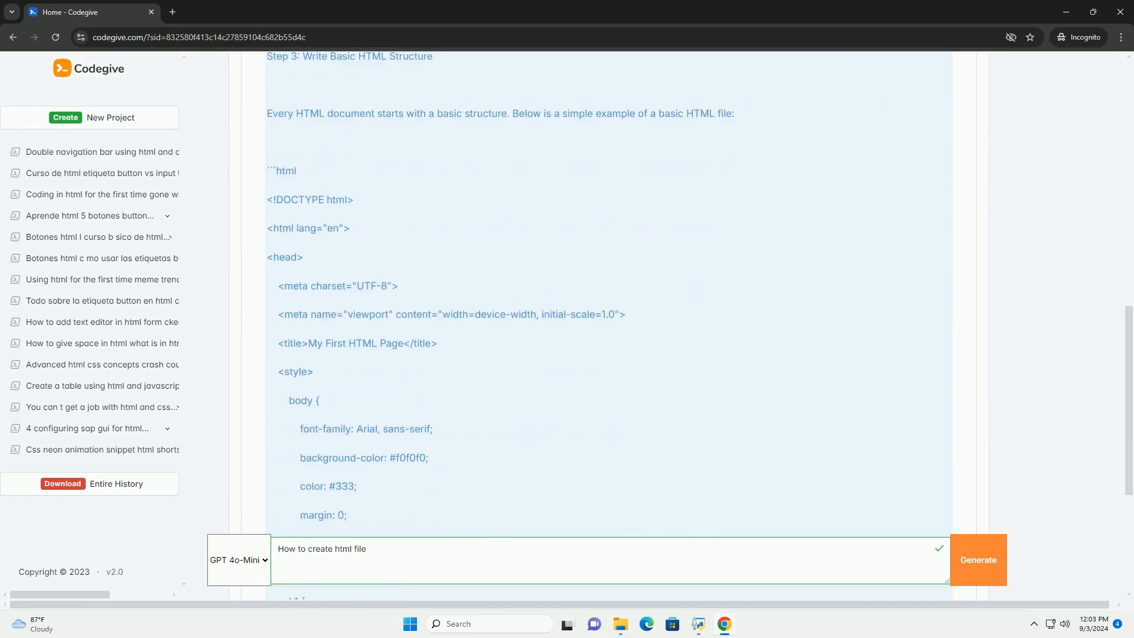
pyautogui.scroll(-3)
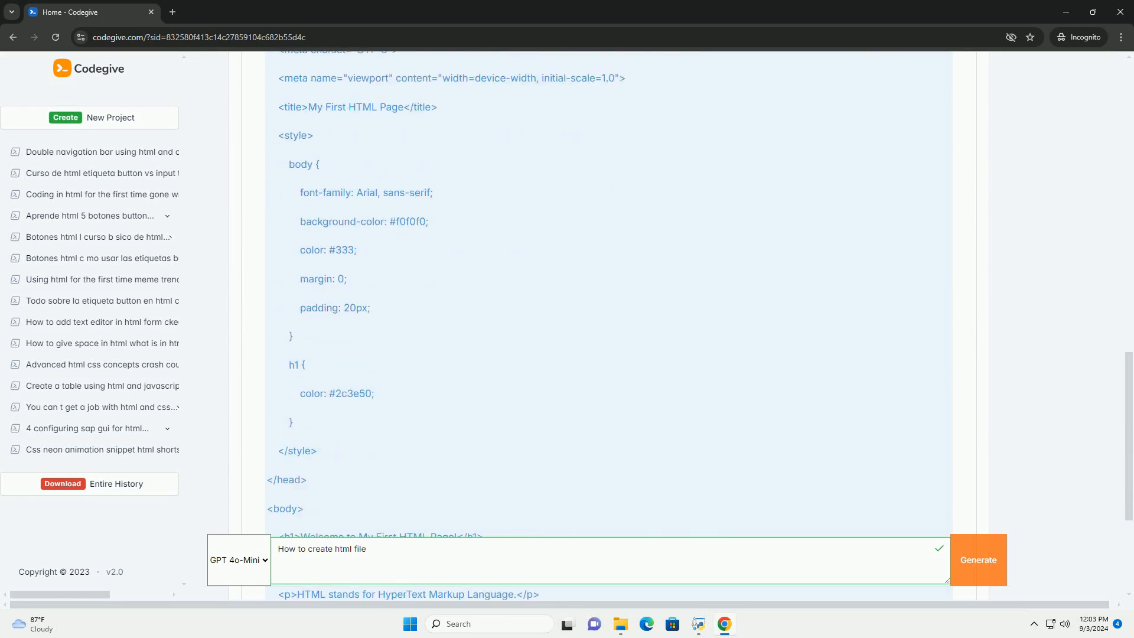
pyautogui.scroll(-3)
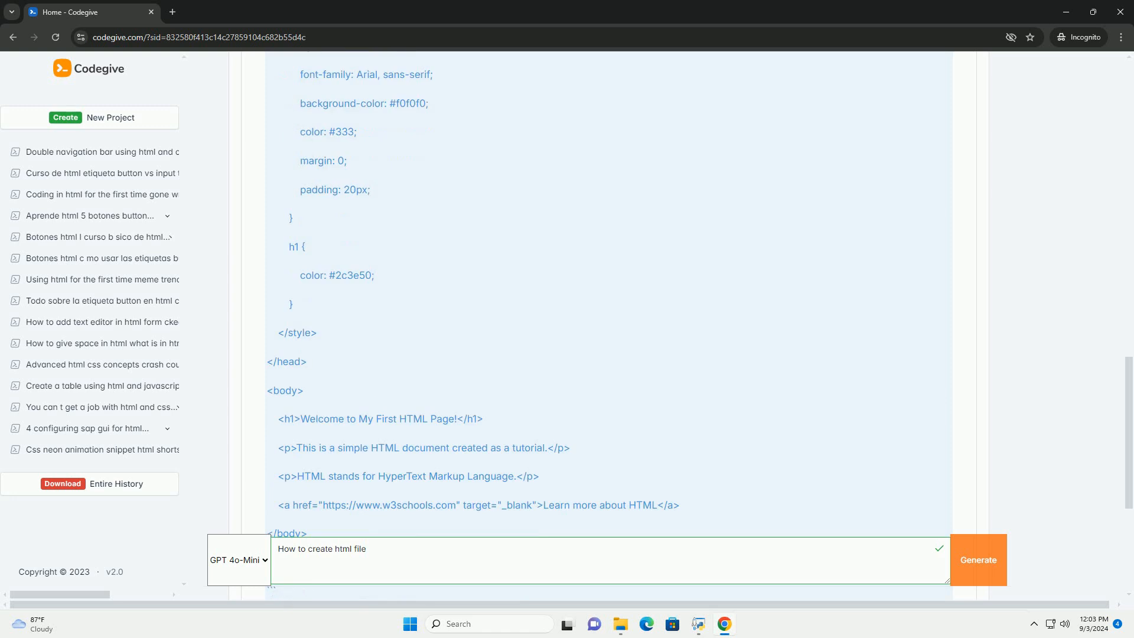
pyautogui.scroll(-3)
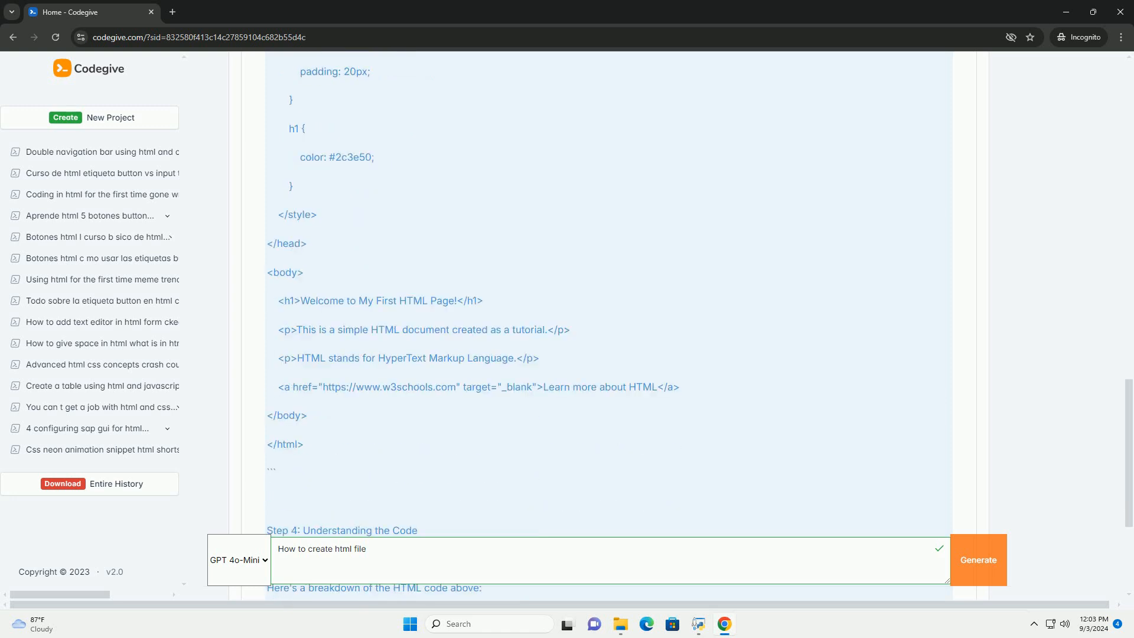
pyautogui.scroll(-3)
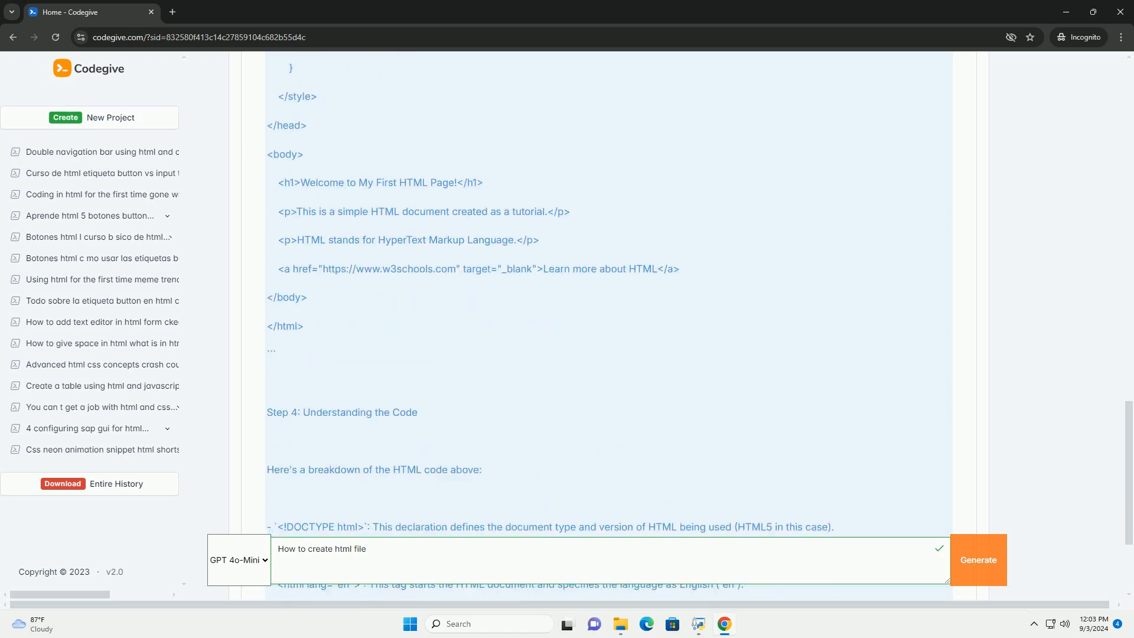
pyautogui.scroll(-3)
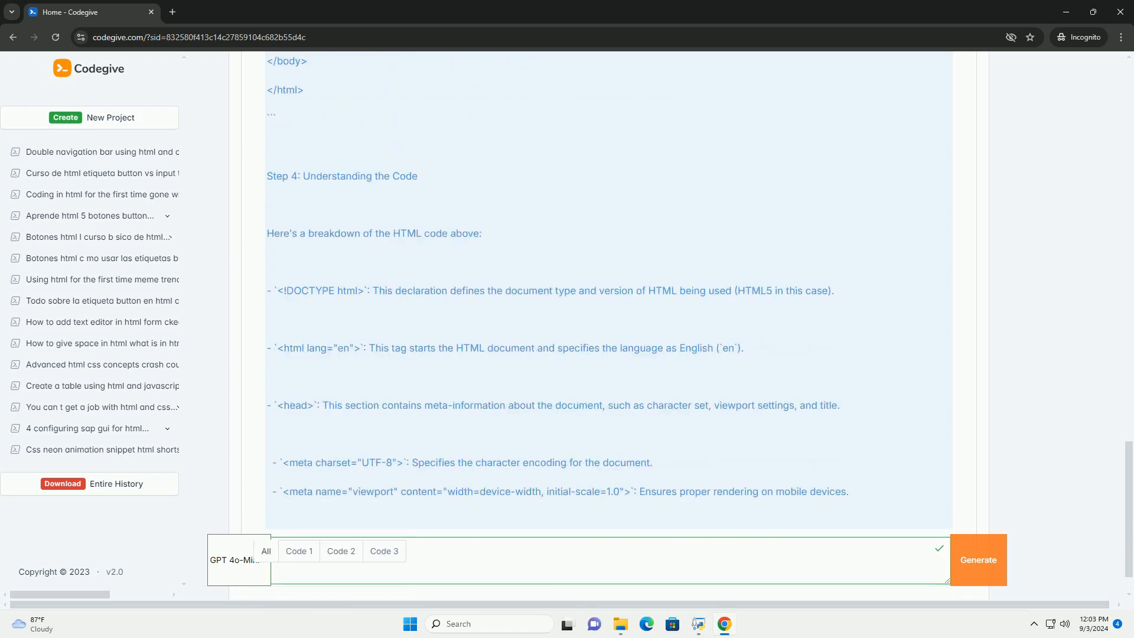
pyautogui.scroll(-3)
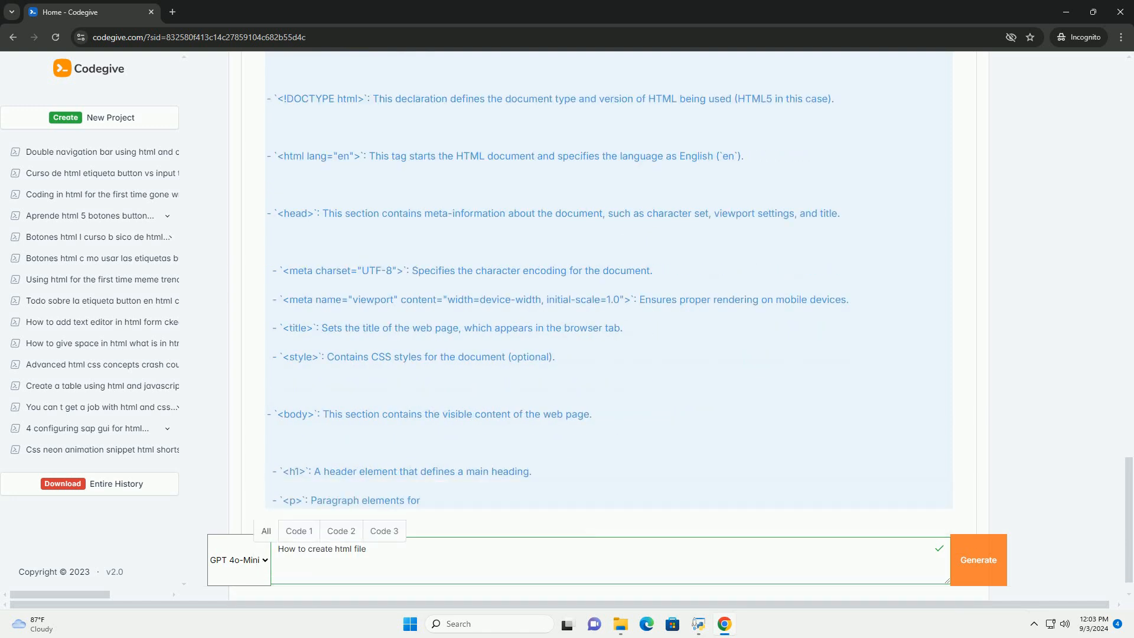
pyautogui.scroll(-3)
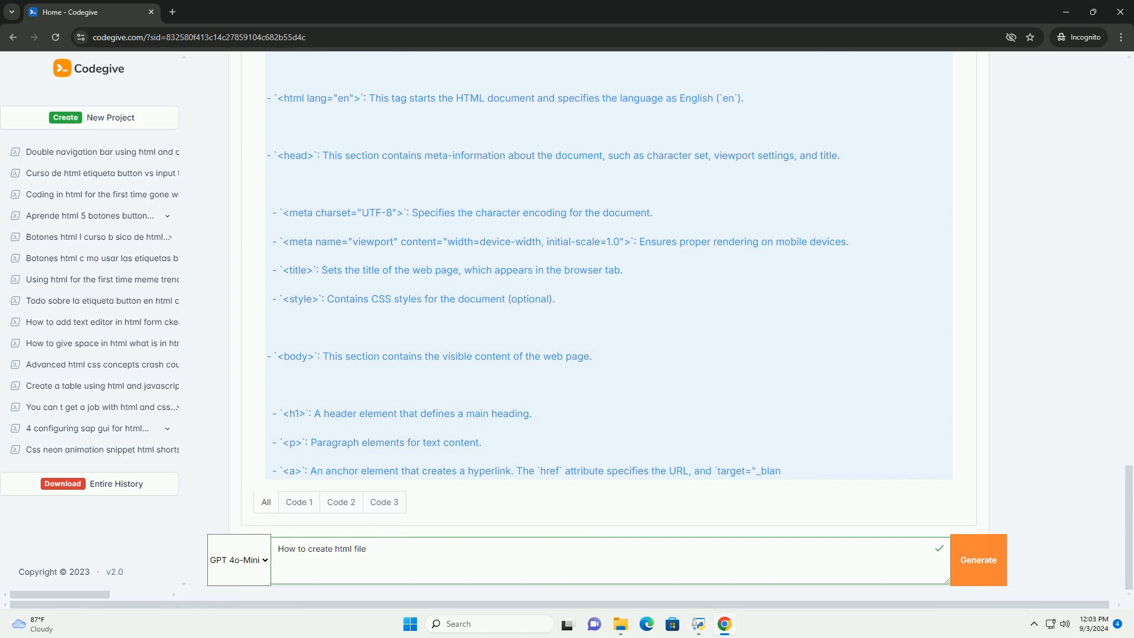
pyautogui.scroll(-3)
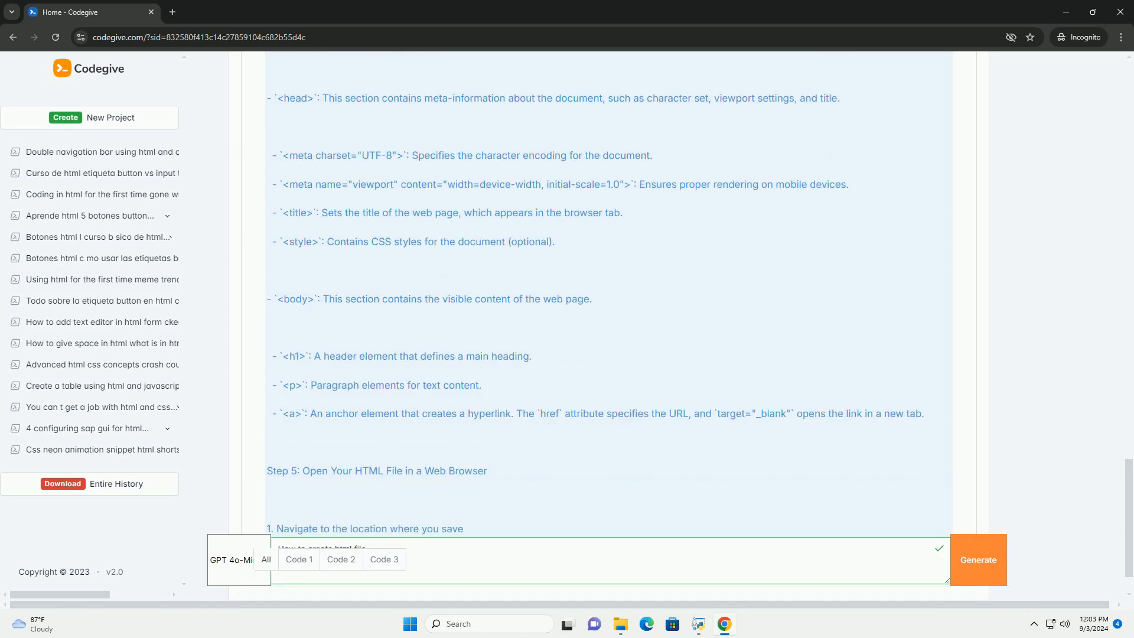
pyautogui.scroll(-3)
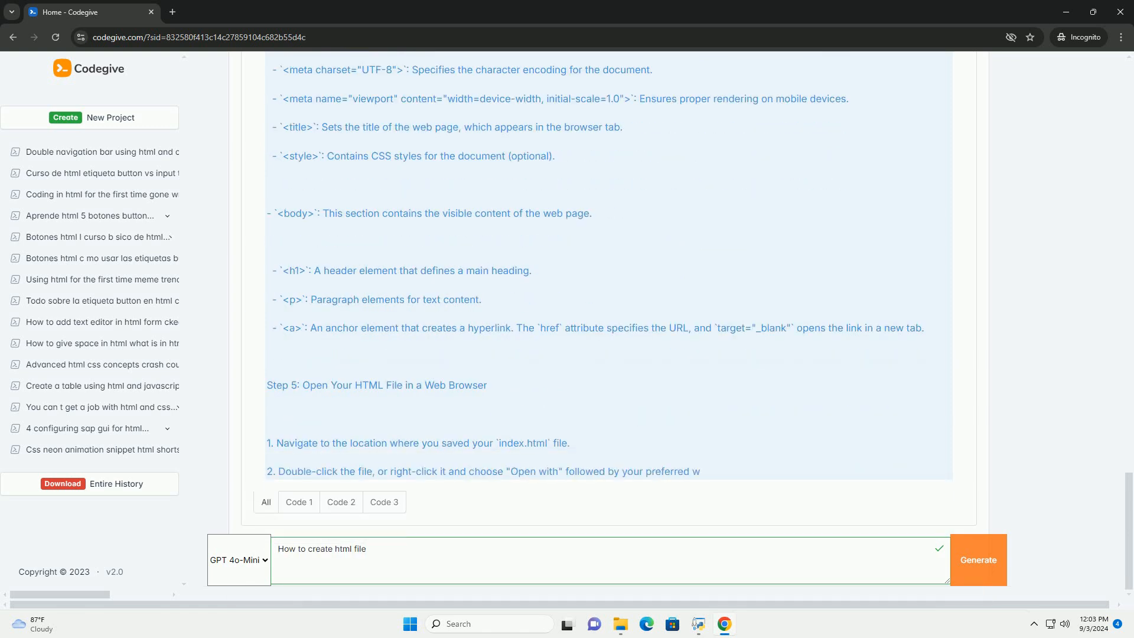
pyautogui.scroll(-3)
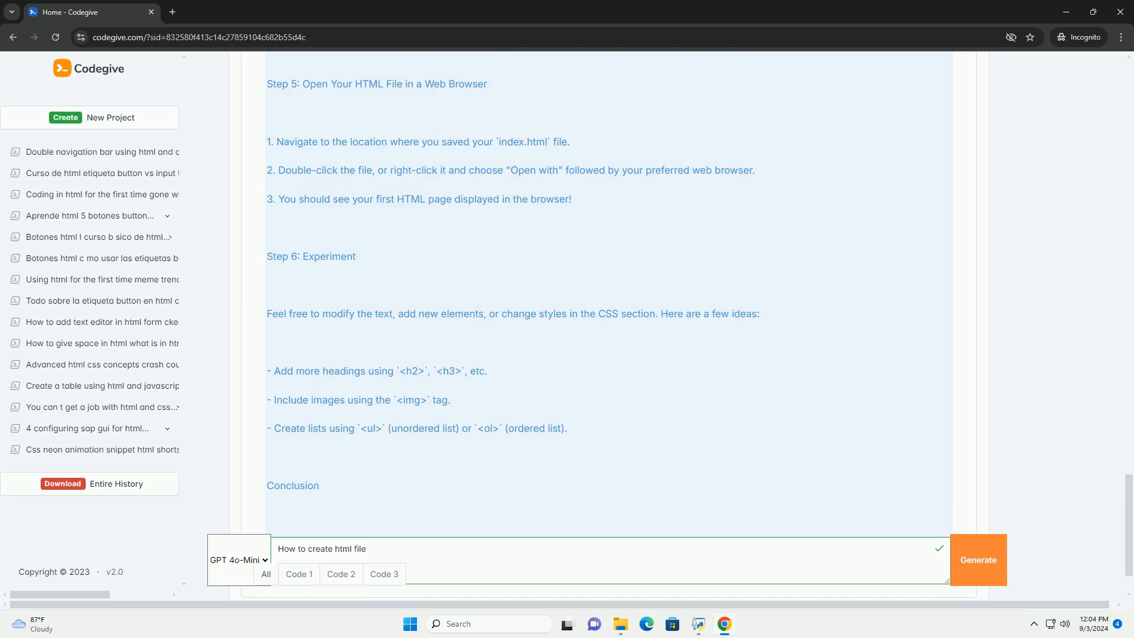
pyautogui.scroll(-3)
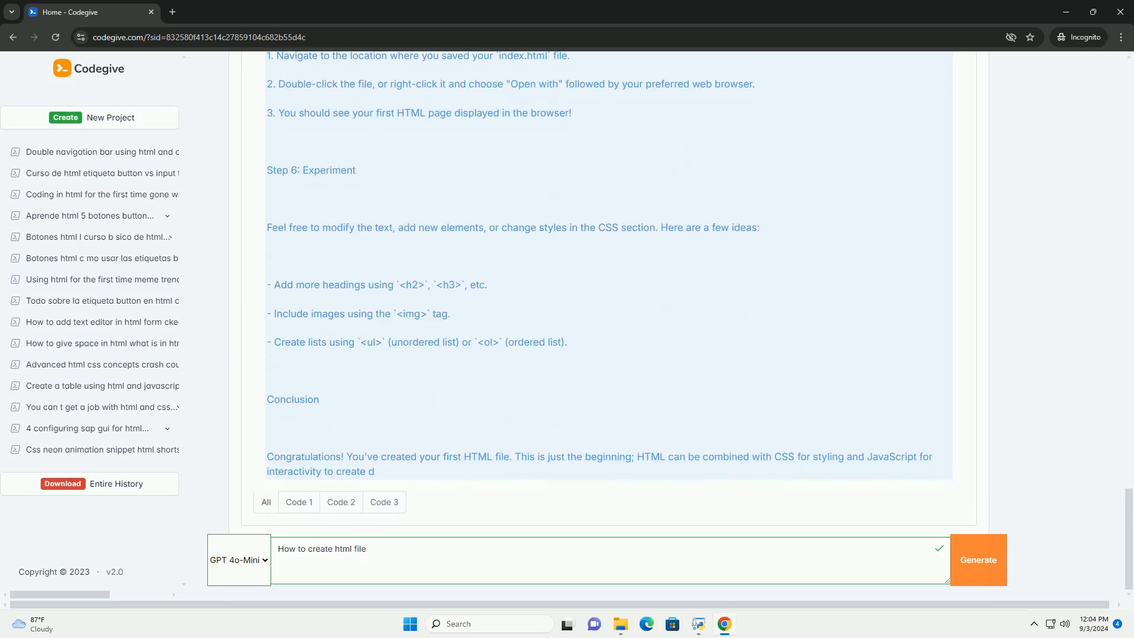